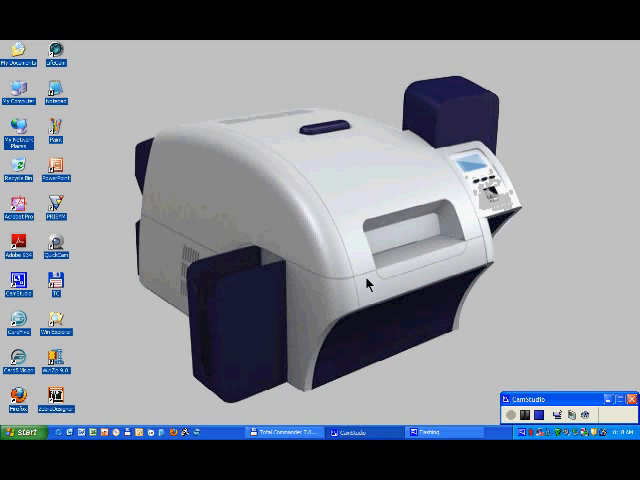
pyautogui.moveTo(200, 312)
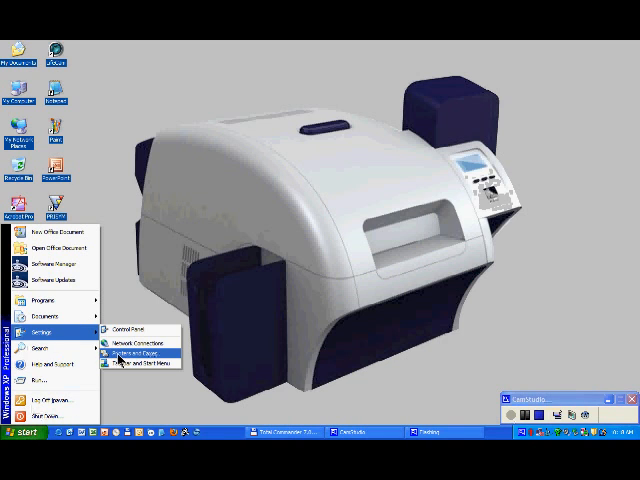
# Show the Printers and Faxes folder listing the Zebra ZXP Series 8 card printer
pyautogui.click(130, 350)
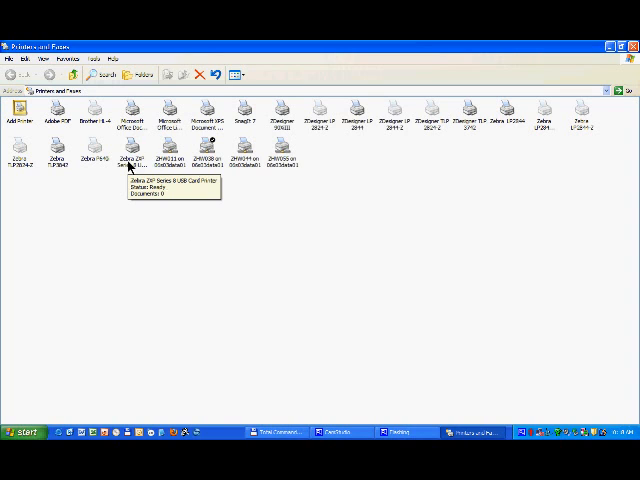
pyautogui.moveTo(136, 162)
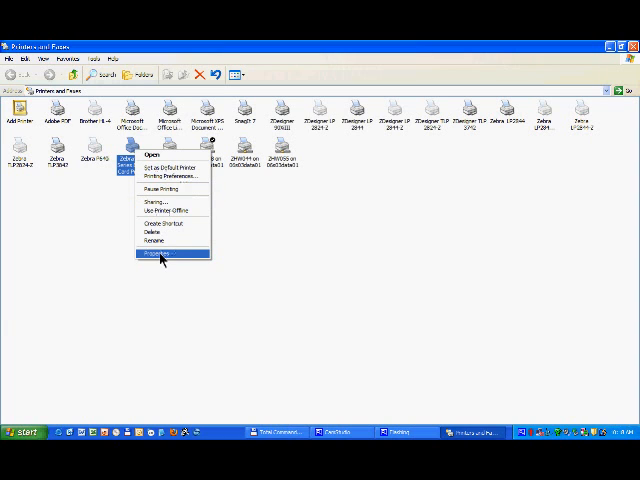
# Bring up the Zebra ZXP Series 8 USB Card Printer Properties dialog on its General page
pyautogui.click(164, 256)
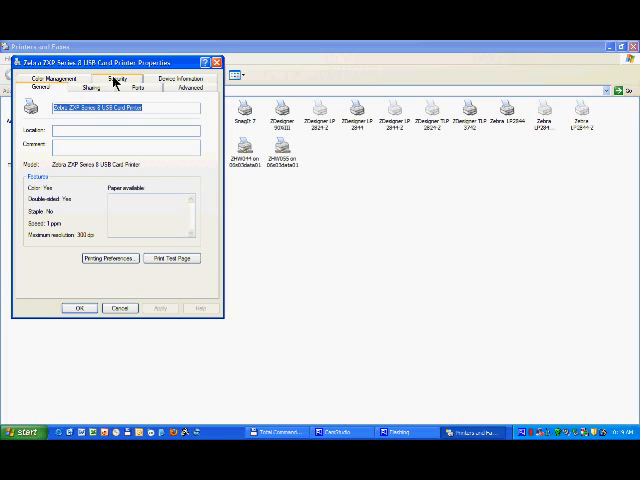
# Review the Security permissions listing user groups for the Zebra card printer
pyautogui.click(108, 80)
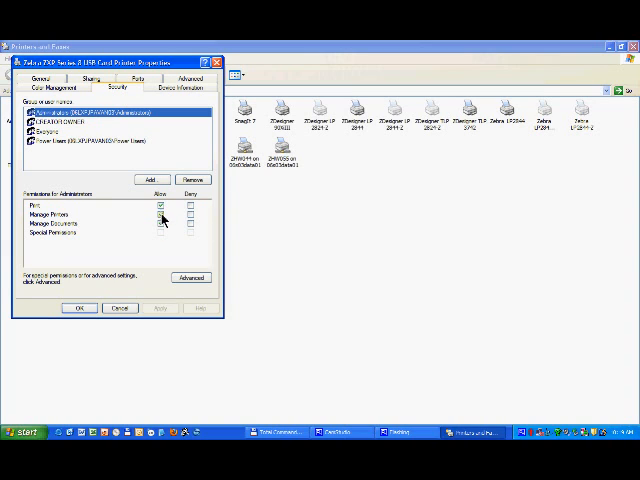
# Check the Sharing settings (printer not shared), then move on to the Ports list
pyautogui.click(162, 220)
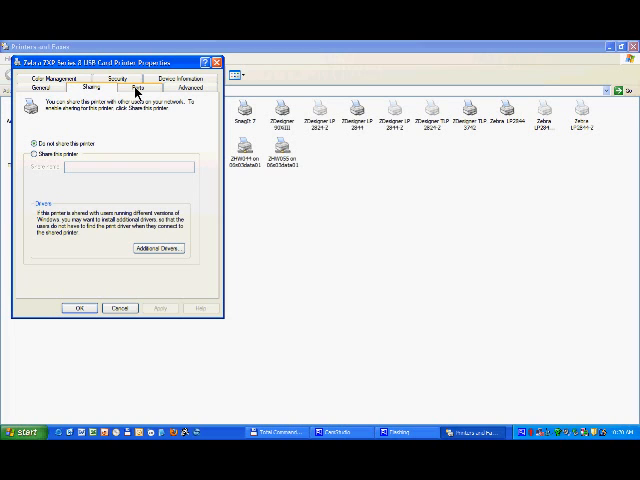
pyautogui.click(154, 88)
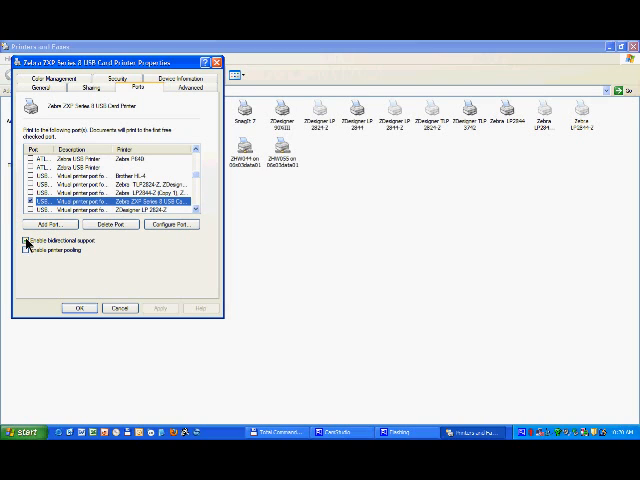
# Review the ports list, then show the Color Management settings with no profile associated
pyautogui.click(24, 242)
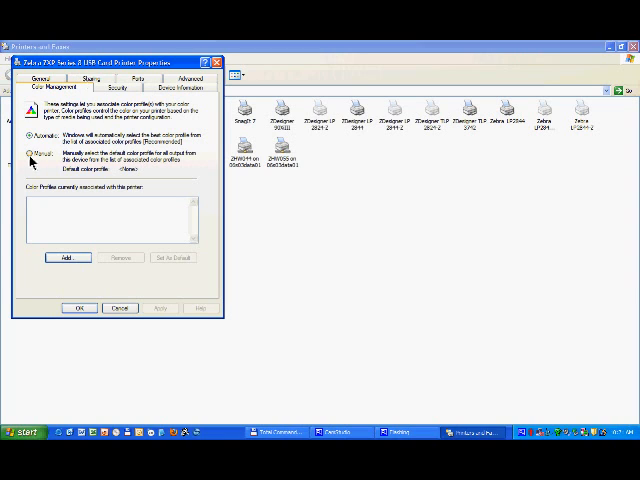
# Choose Manual color profile selection for the Zebra card printer, leaving the profile list empty
pyautogui.click(28, 152)
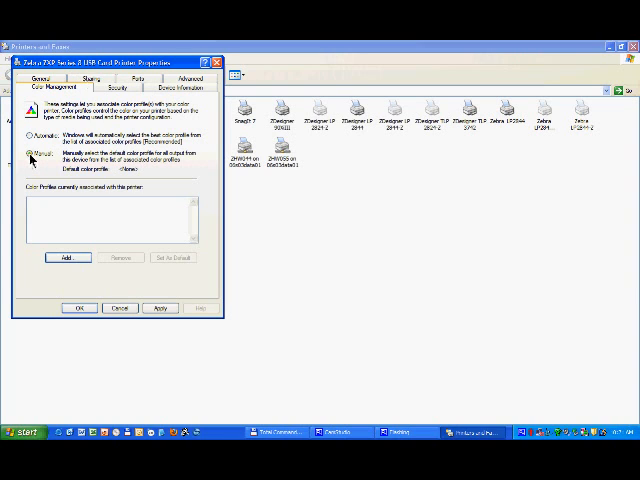